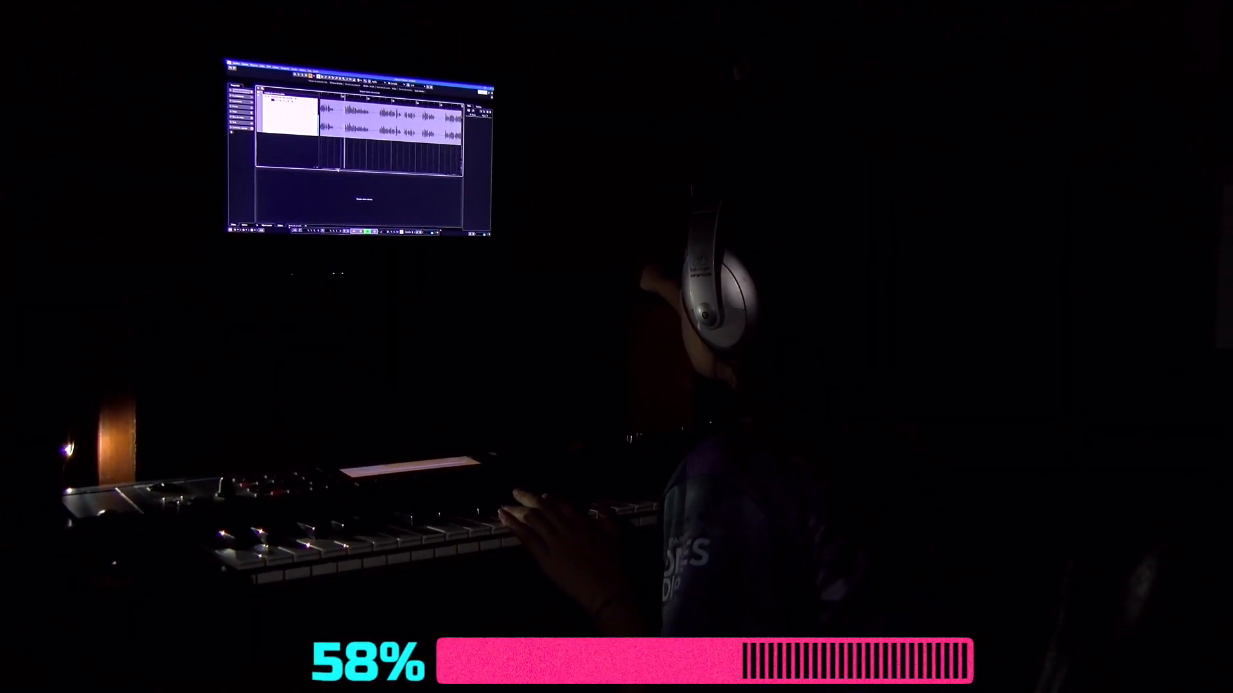
Open the DistroKid services list, expand Special access goodies, and scroll down through it
{"action": "left_click", "coordinate": [830, 13]}
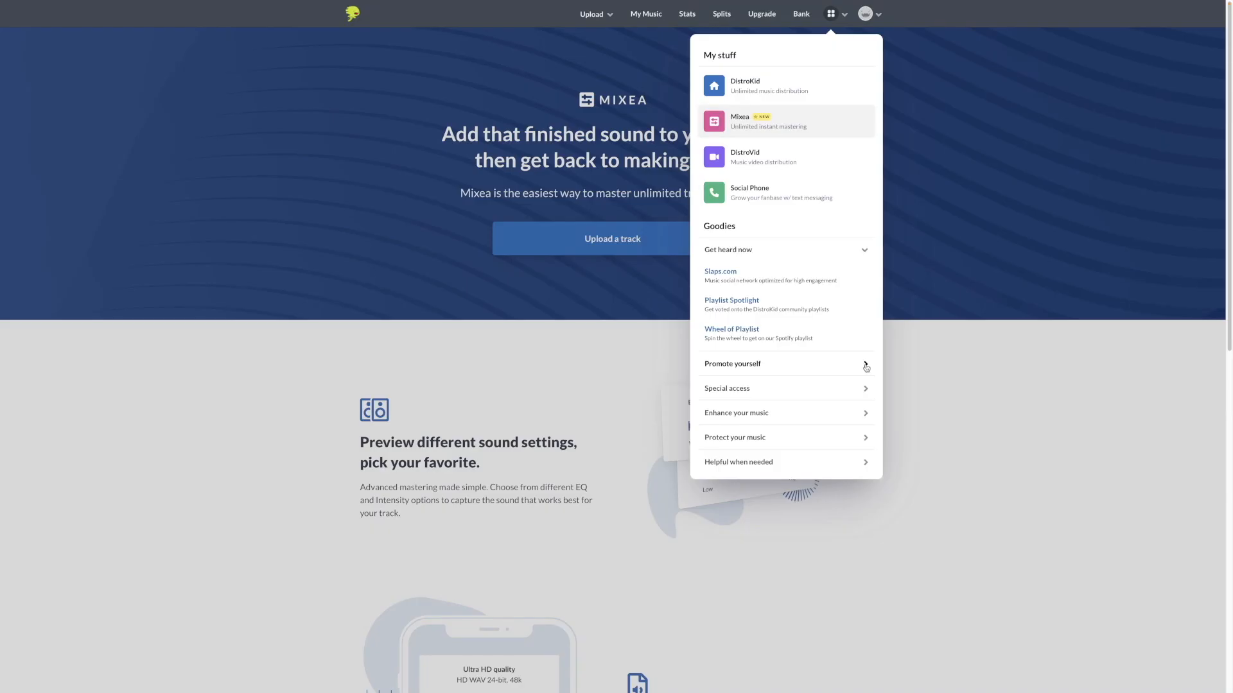
{"action": "left_click", "coordinate": [732, 364]}
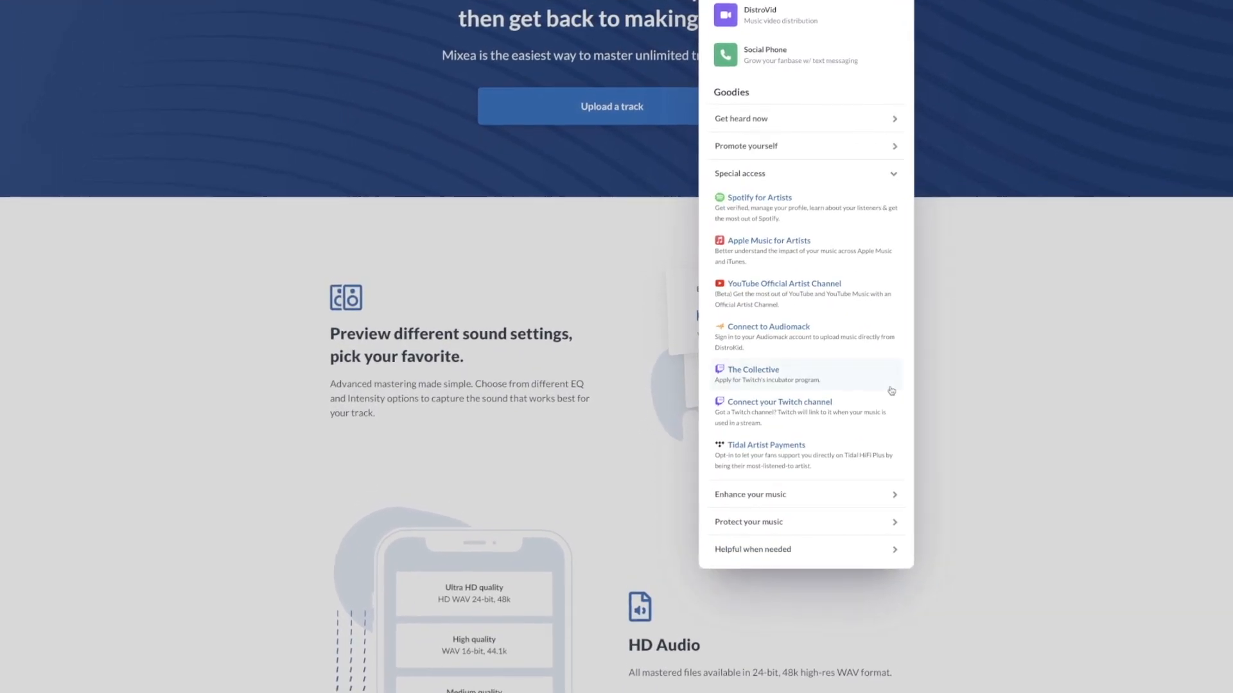
{"action": "scroll", "scroll_direction": "down", "scroll_amount": 3}
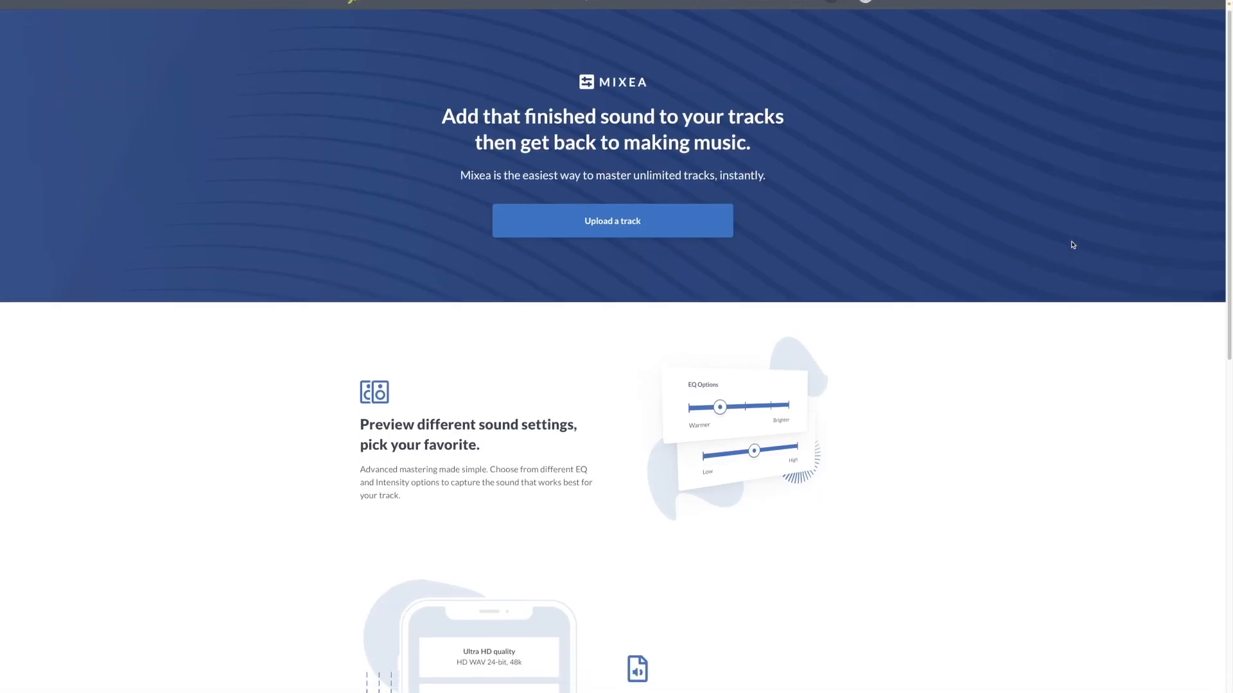
{"action": "scroll", "scroll_direction": "down", "scroll_amount": 3}
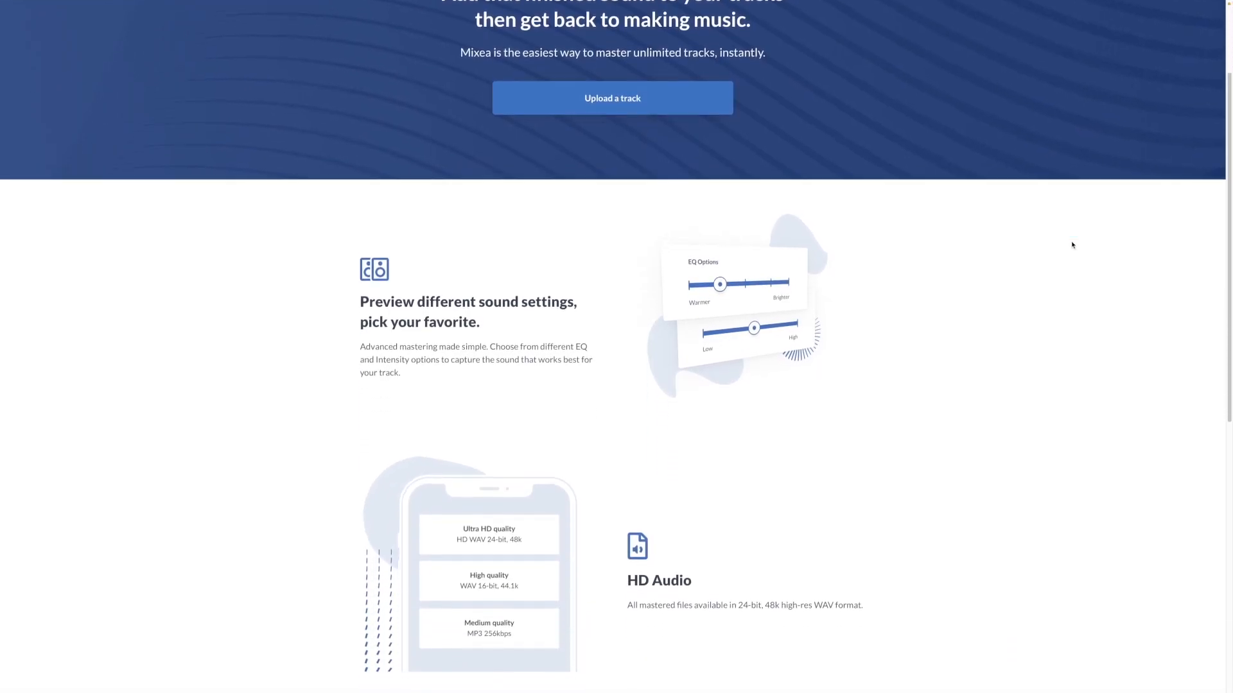
{"action": "scroll", "scroll_direction": "down", "scroll_amount": 3}
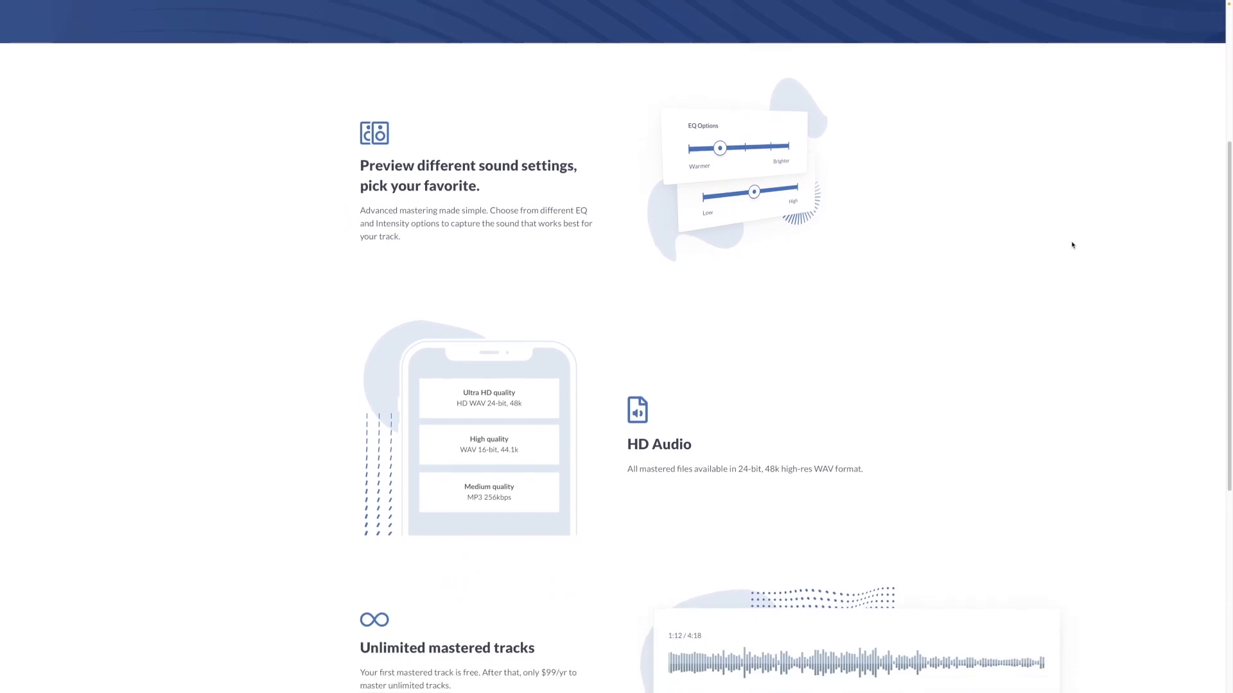
{"action": "scroll", "scroll_direction": "down", "scroll_amount": 3}
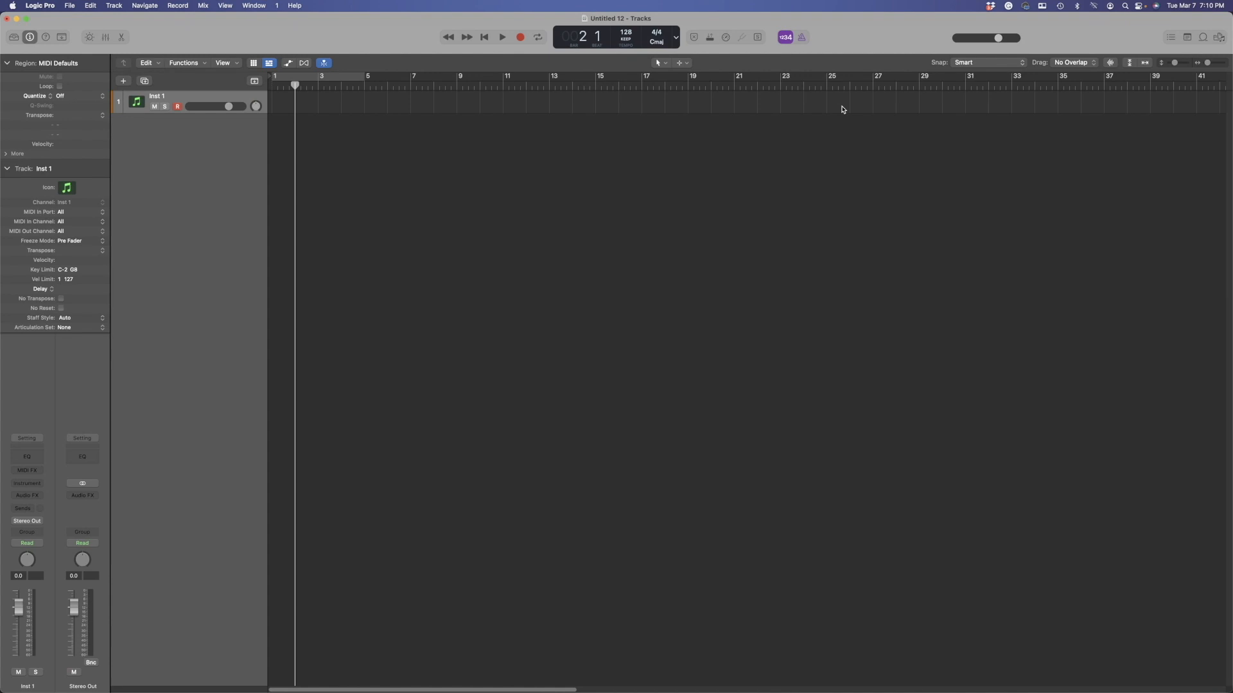
{"action": "mouse_move", "coordinate": [378, 178]}
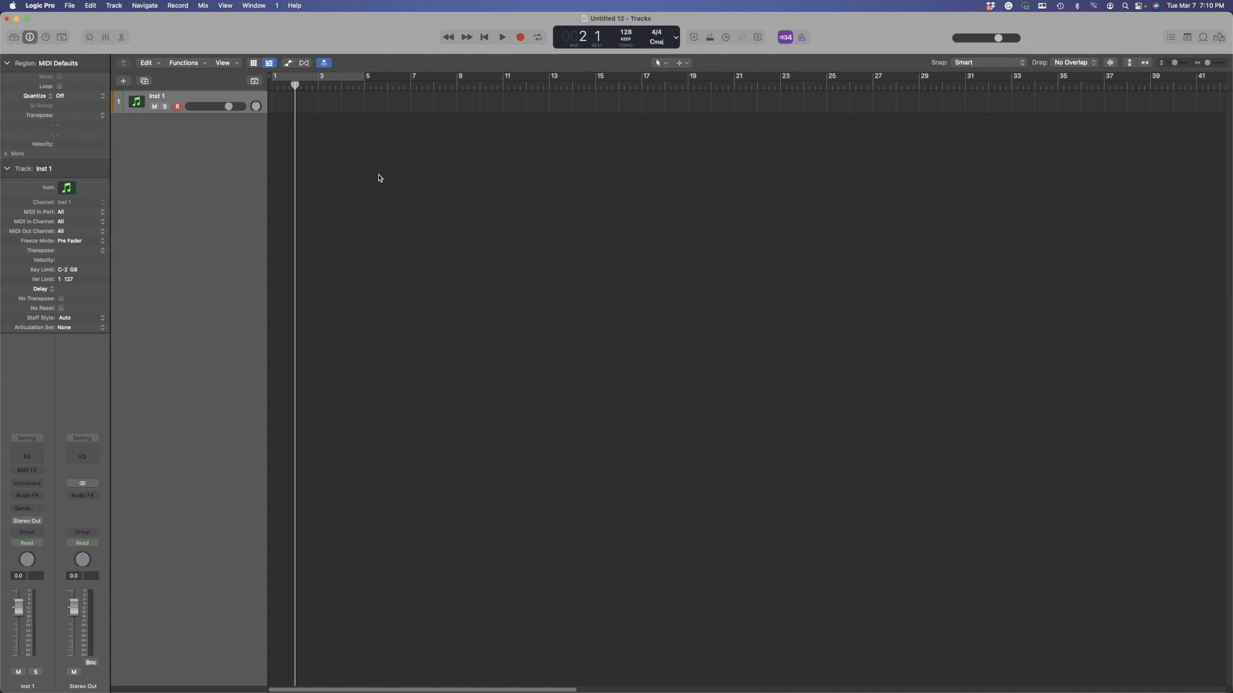
Set up a new empty, multi-timbral software instrument channel strip with 16 parts
{"action": "left_click", "coordinate": [25, 483]}
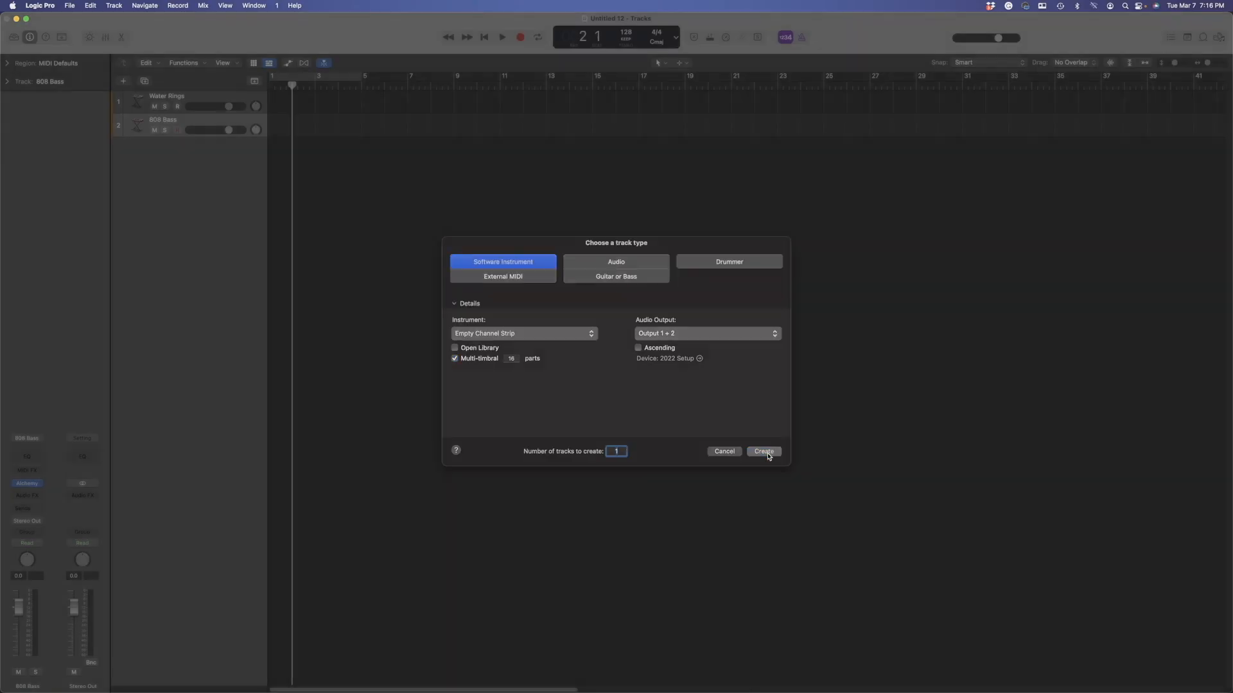
Create the new software instrument track and load Drum Machine Designer as its instrument
{"action": "left_click", "coordinate": [762, 451]}
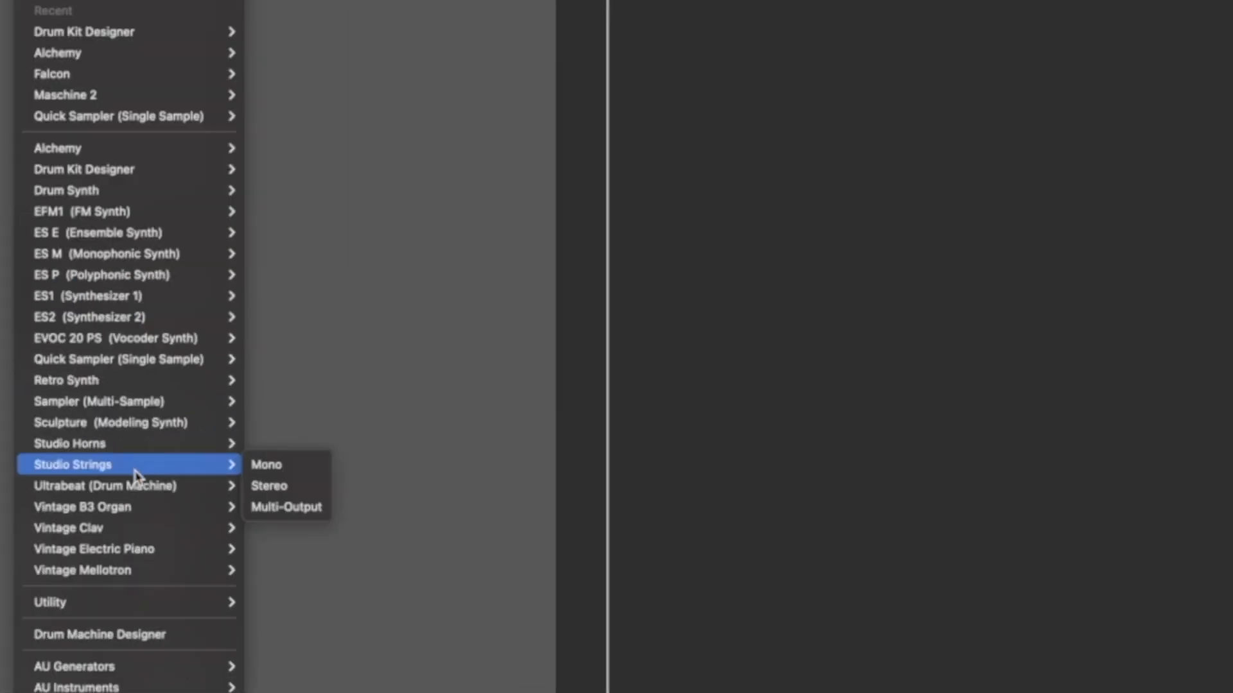
{"action": "mouse_move", "coordinate": [100, 634]}
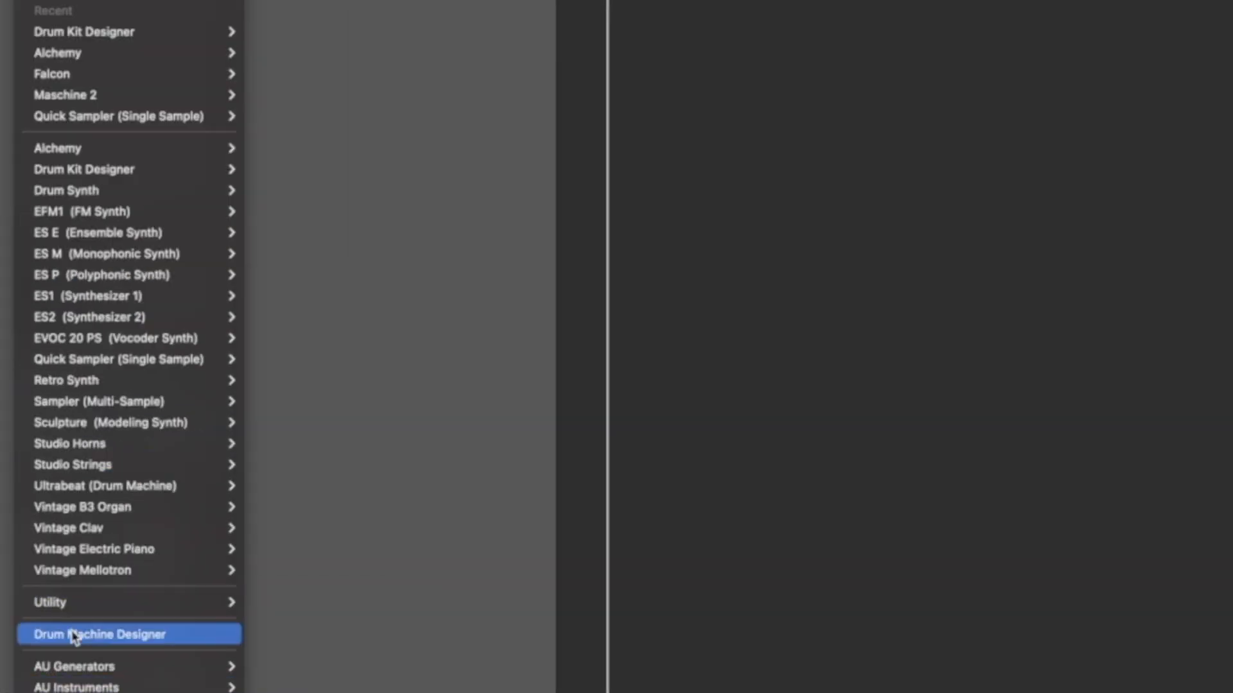
{"action": "left_click", "coordinate": [100, 634]}
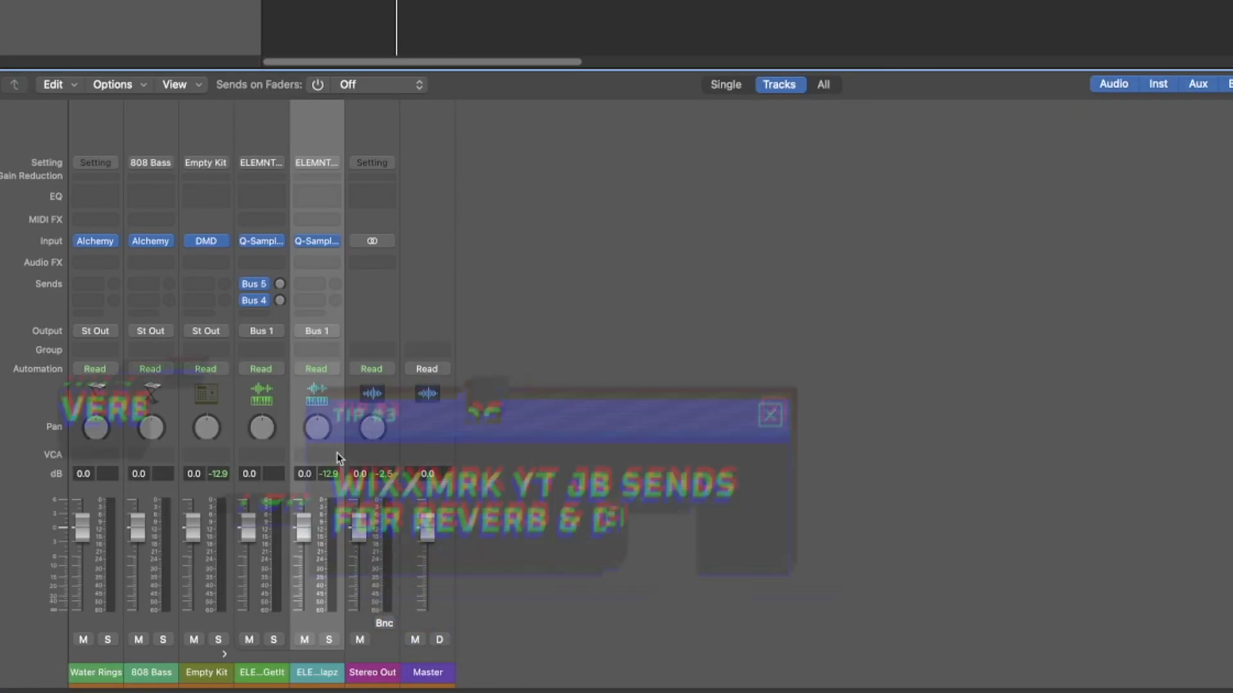
Create two aux channel strips, Aux 2 and Aux 3, taking input from Bus 6 and Bus 7
{"action": "left_click", "coordinate": [768, 414]}
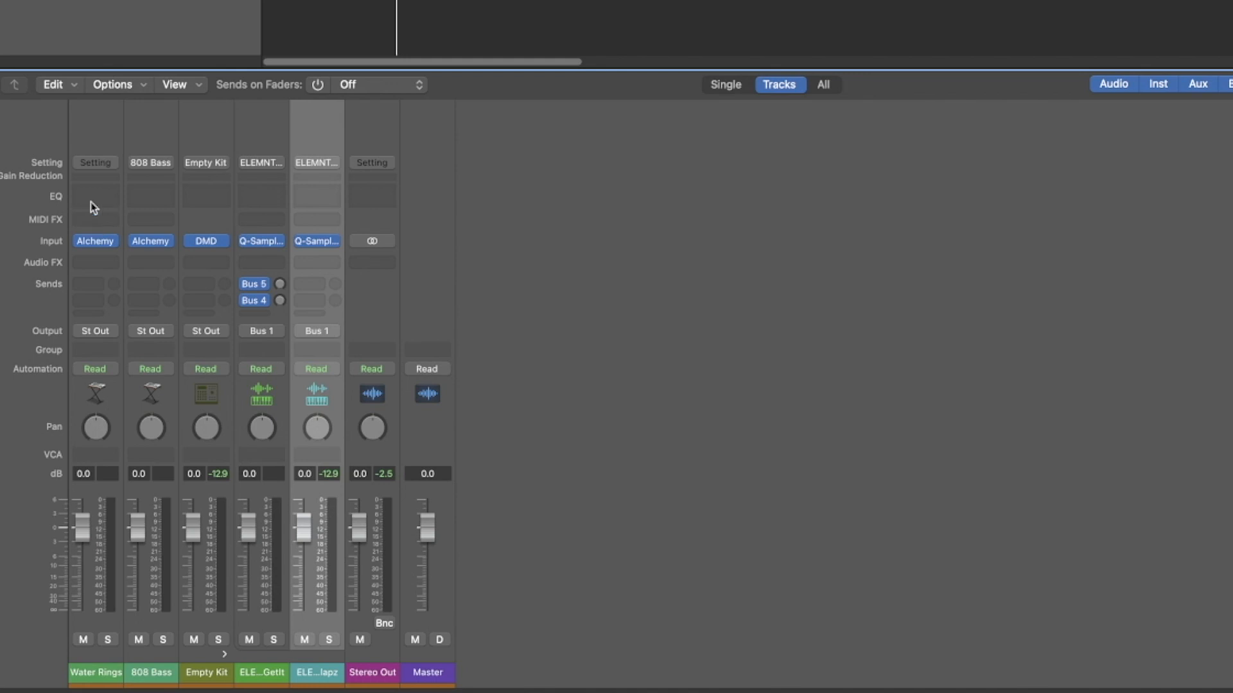
{"action": "left_click", "coordinate": [113, 84]}
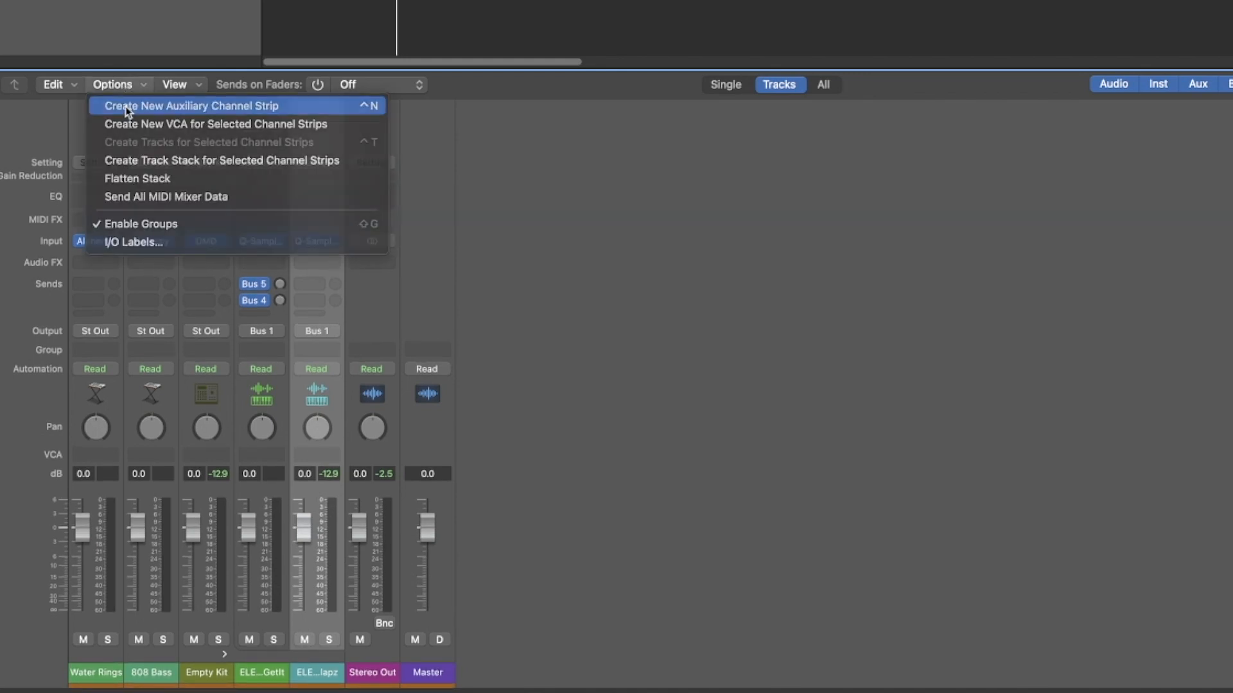
{"action": "left_click", "coordinate": [190, 105]}
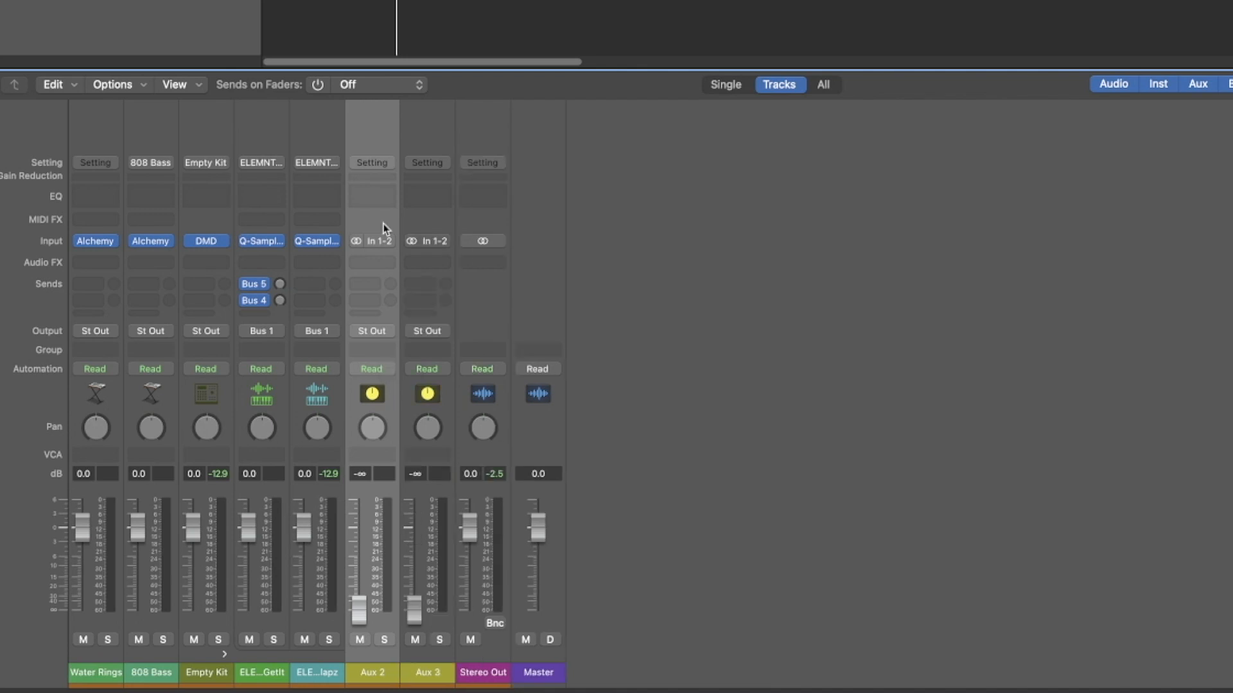
{"action": "left_click", "coordinate": [372, 240]}
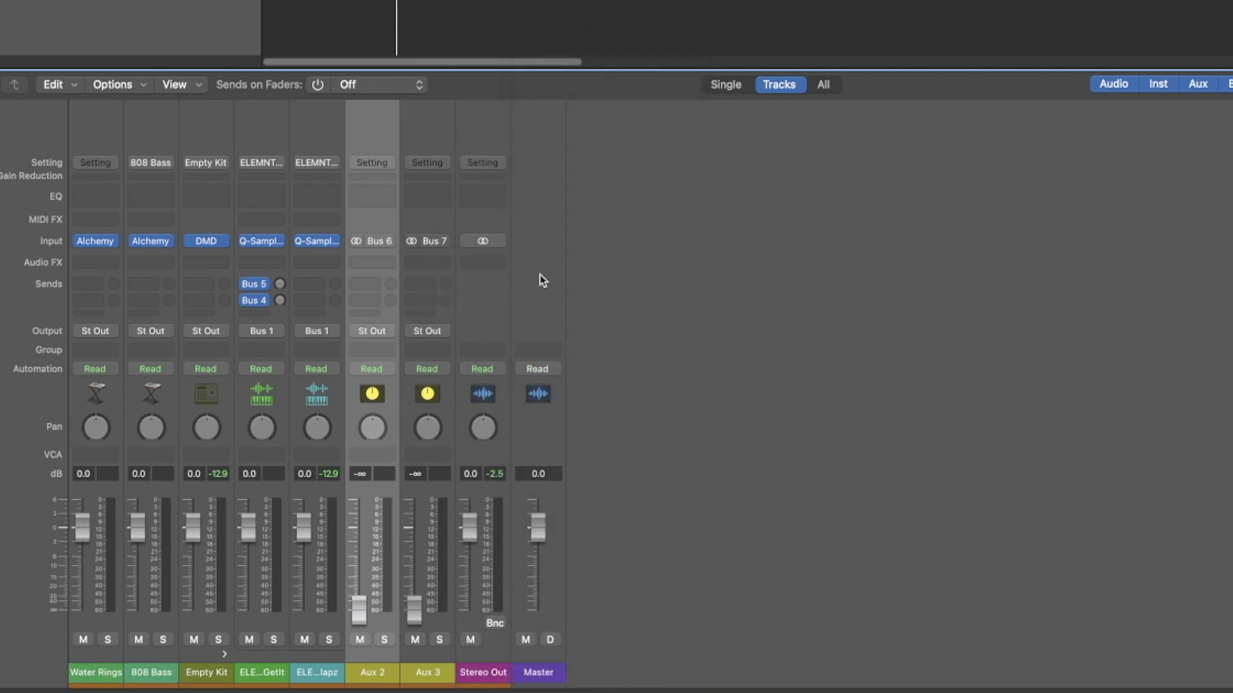
{"action": "left_click", "coordinate": [371, 262]}
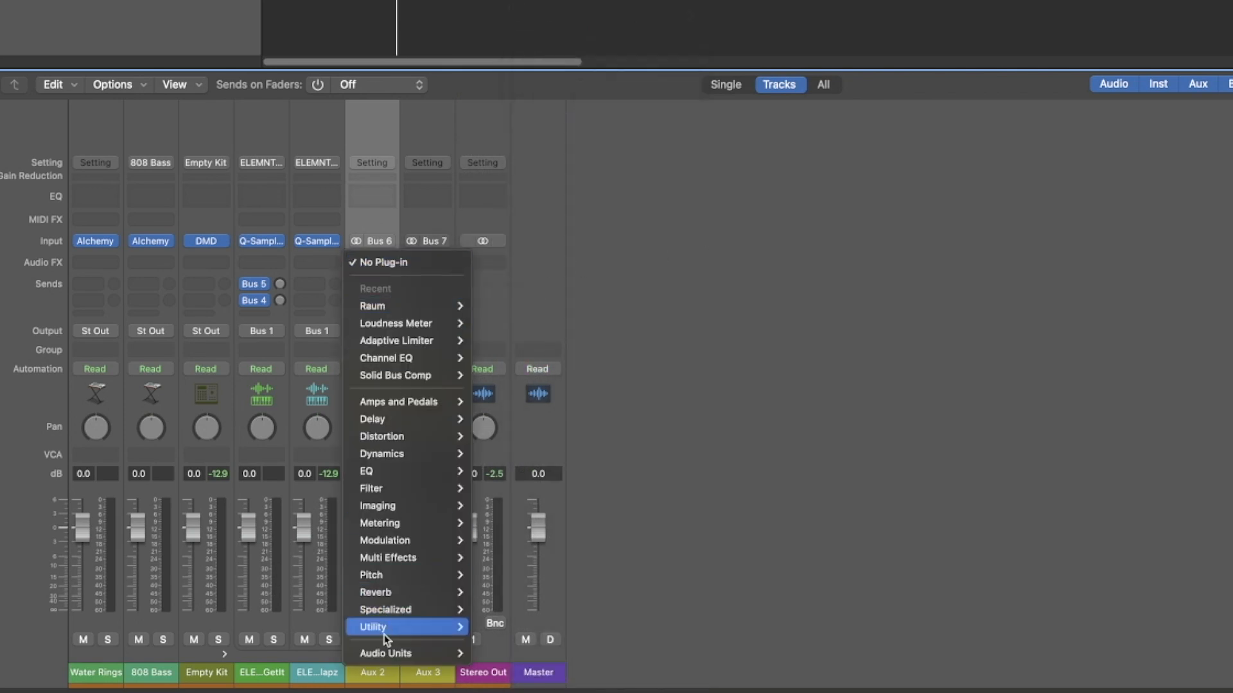
{"action": "mouse_move", "coordinate": [386, 592]}
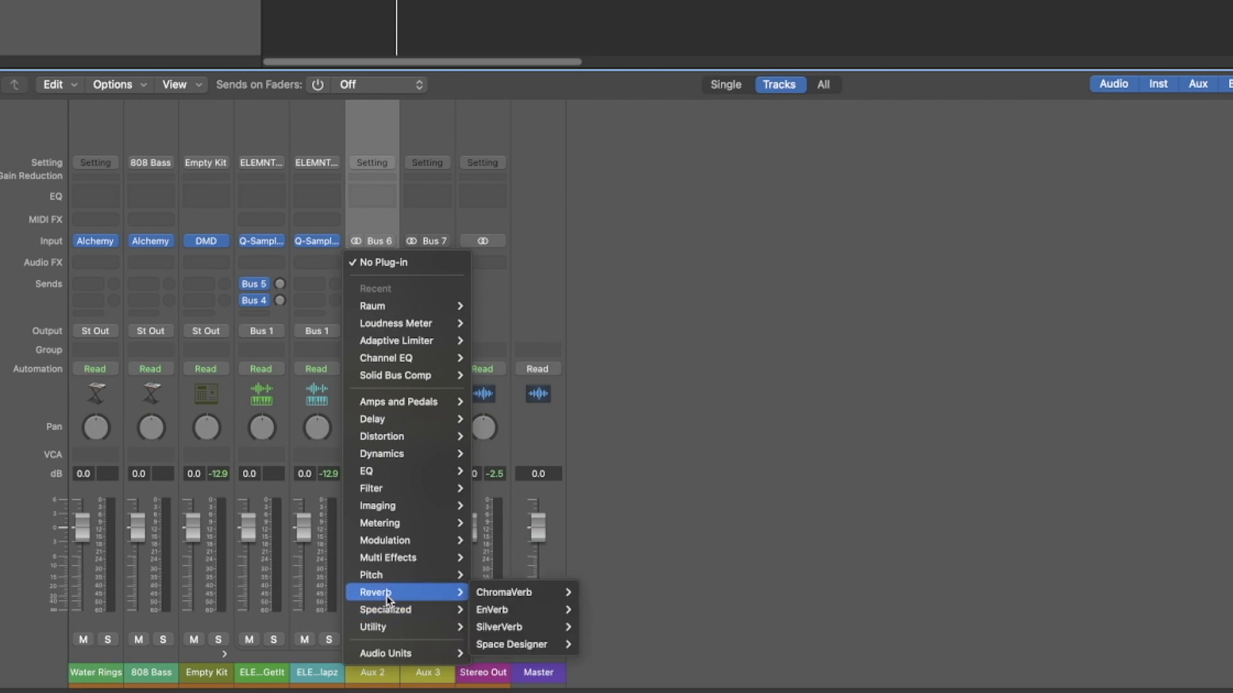
{"action": "mouse_move", "coordinate": [519, 592]}
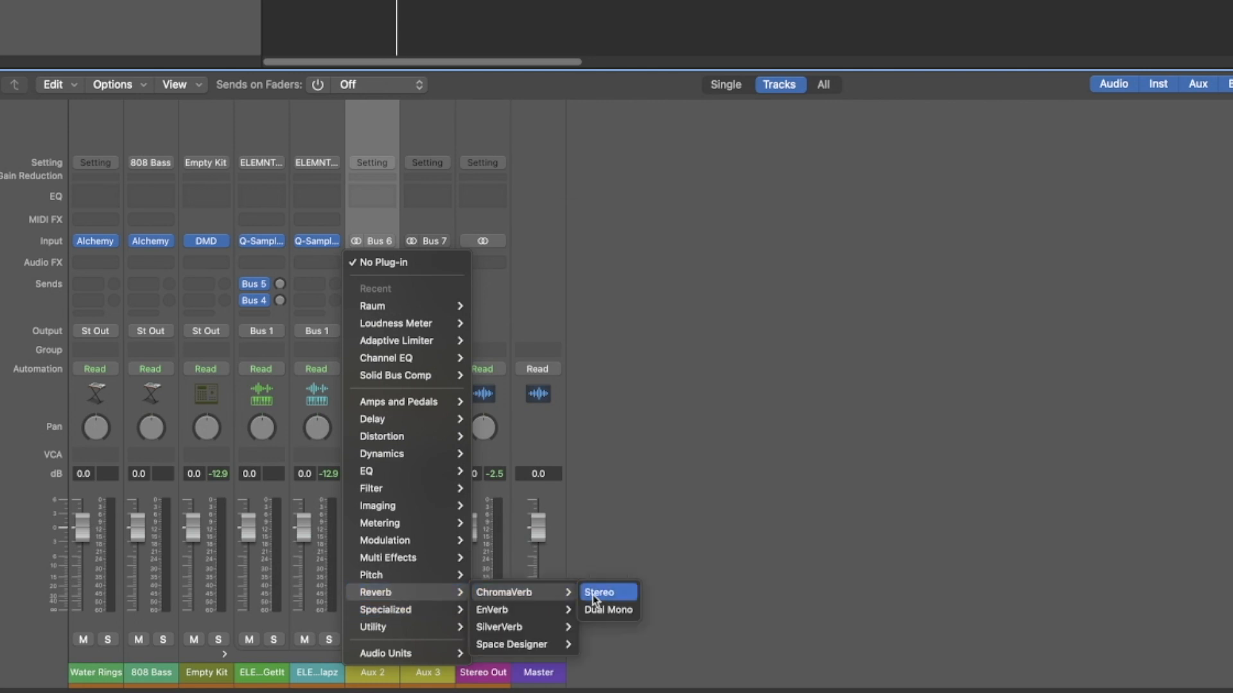
Insert a stereo ChromaVerb on the Bus 6 reverb aux and a Stereo Delay on the Bus 7 aux
{"action": "left_click", "coordinate": [599, 592]}
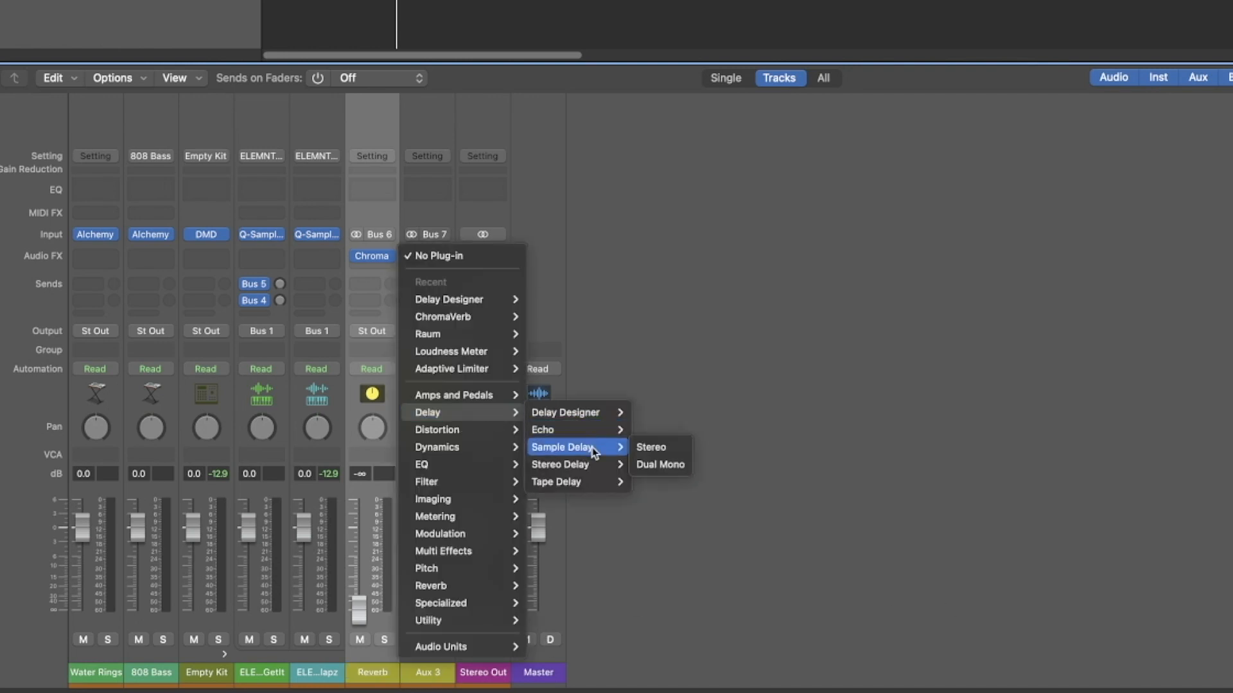
{"action": "left_click", "coordinate": [651, 447]}
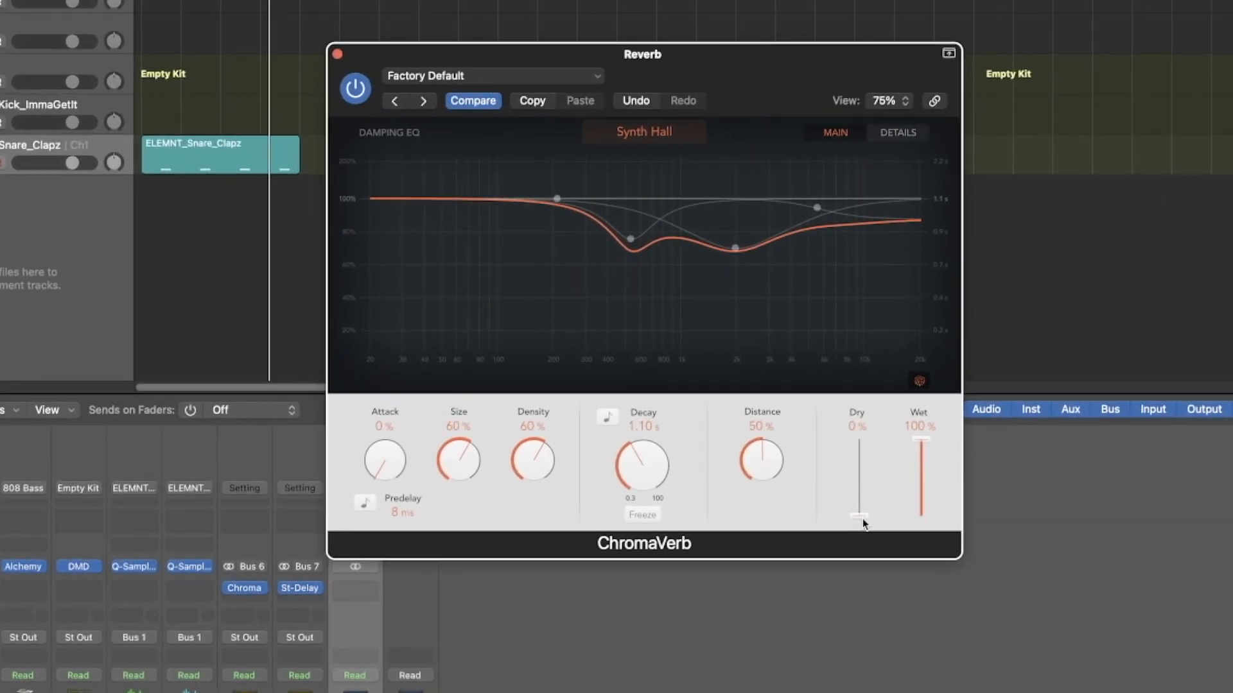
{"action": "mouse_move", "coordinate": [934, 507]}
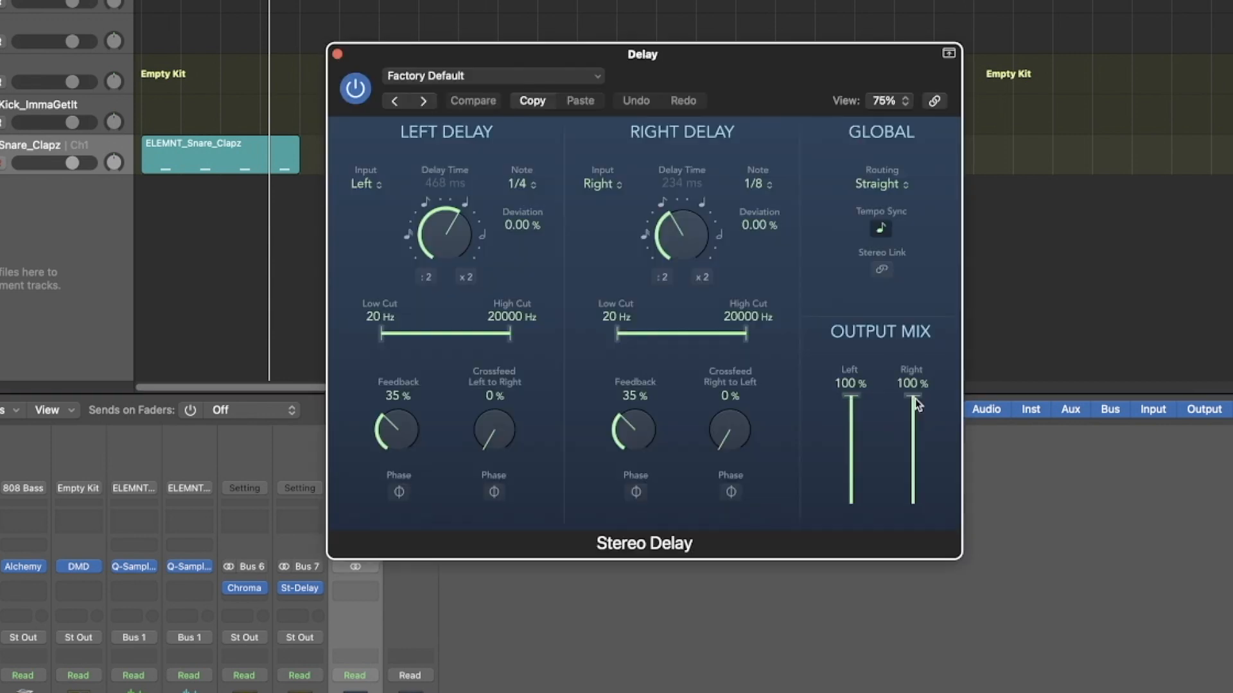
{"action": "mouse_move", "coordinate": [887, 402]}
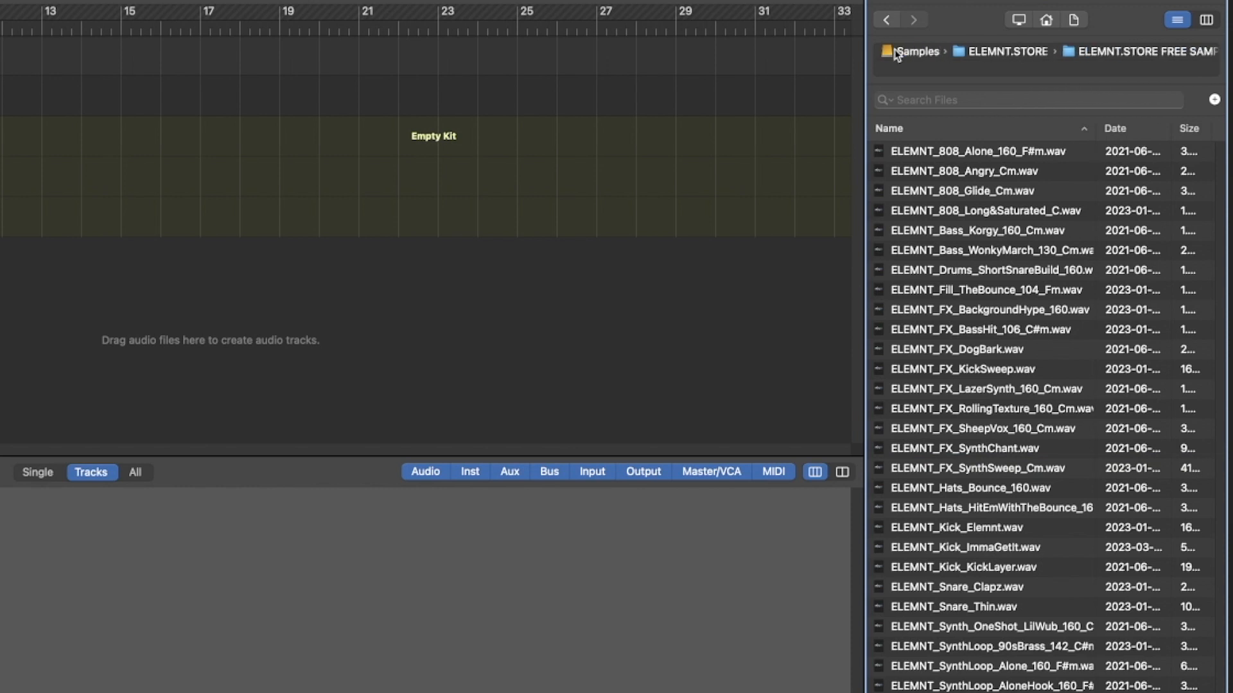
Put a Loudness Meter on the Stereo Out strip and close the meter's window
{"action": "left_click", "coordinate": [915, 51]}
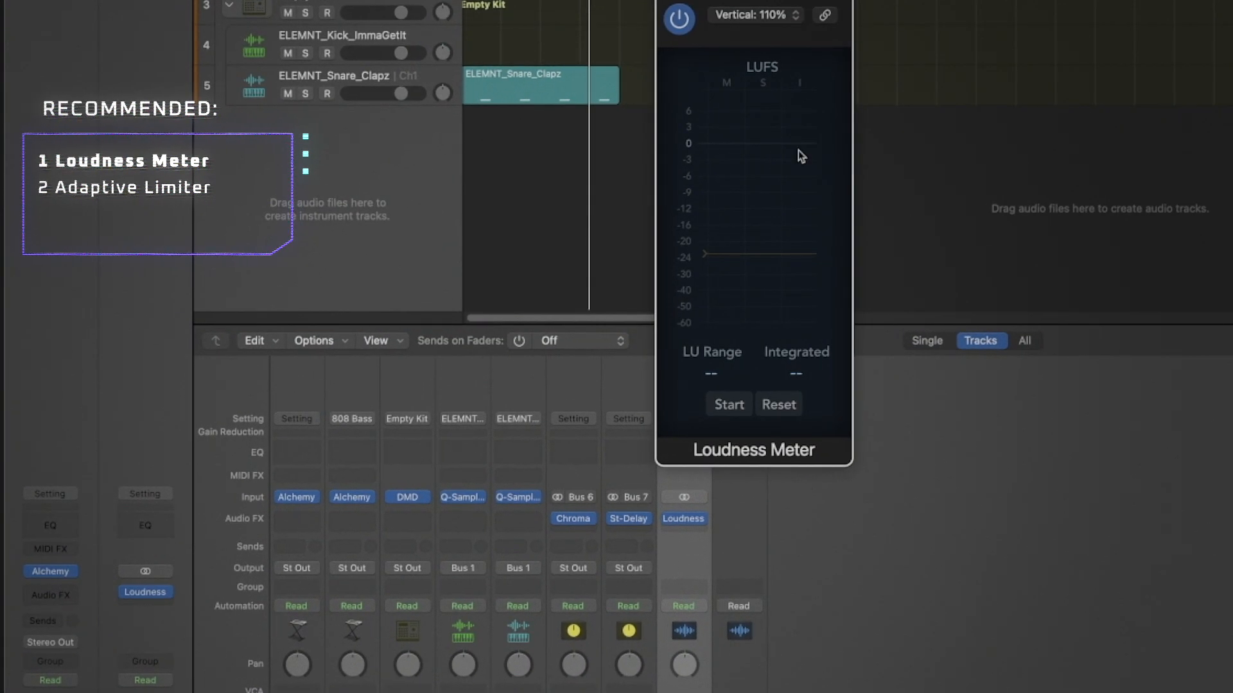
{"action": "left_click", "coordinate": [144, 592]}
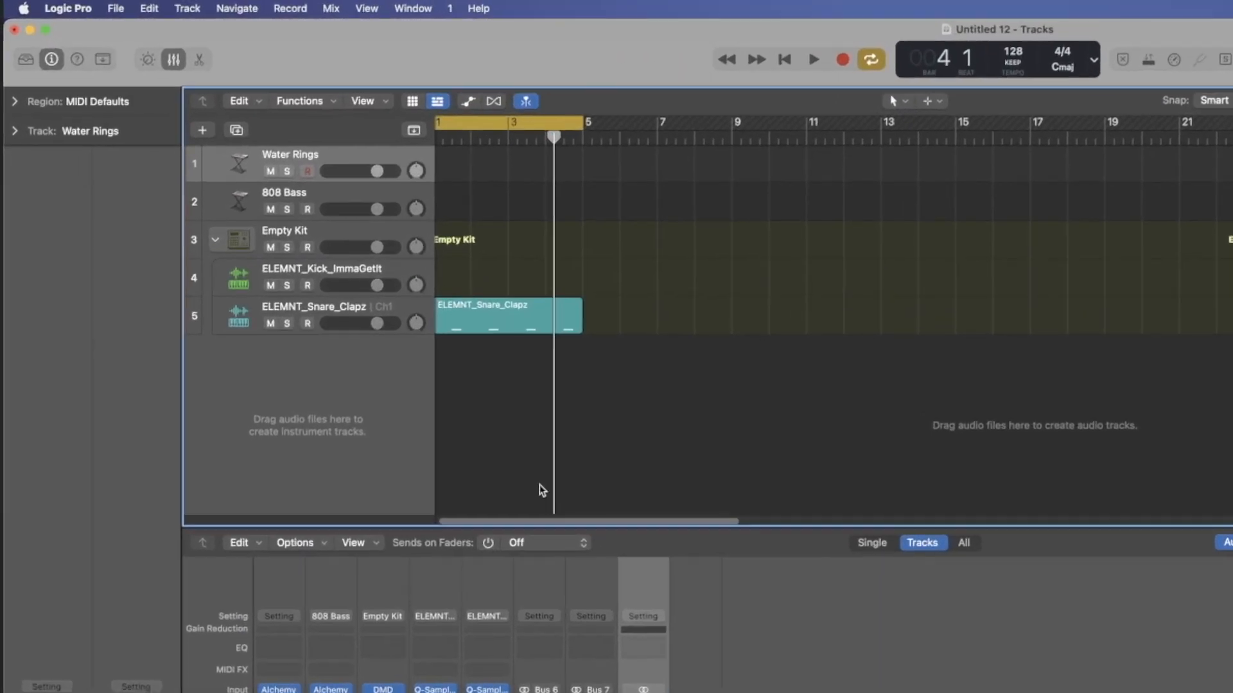
Open the Cyber Drive template from My Templates as a new project
{"action": "left_click", "coordinate": [116, 8]}
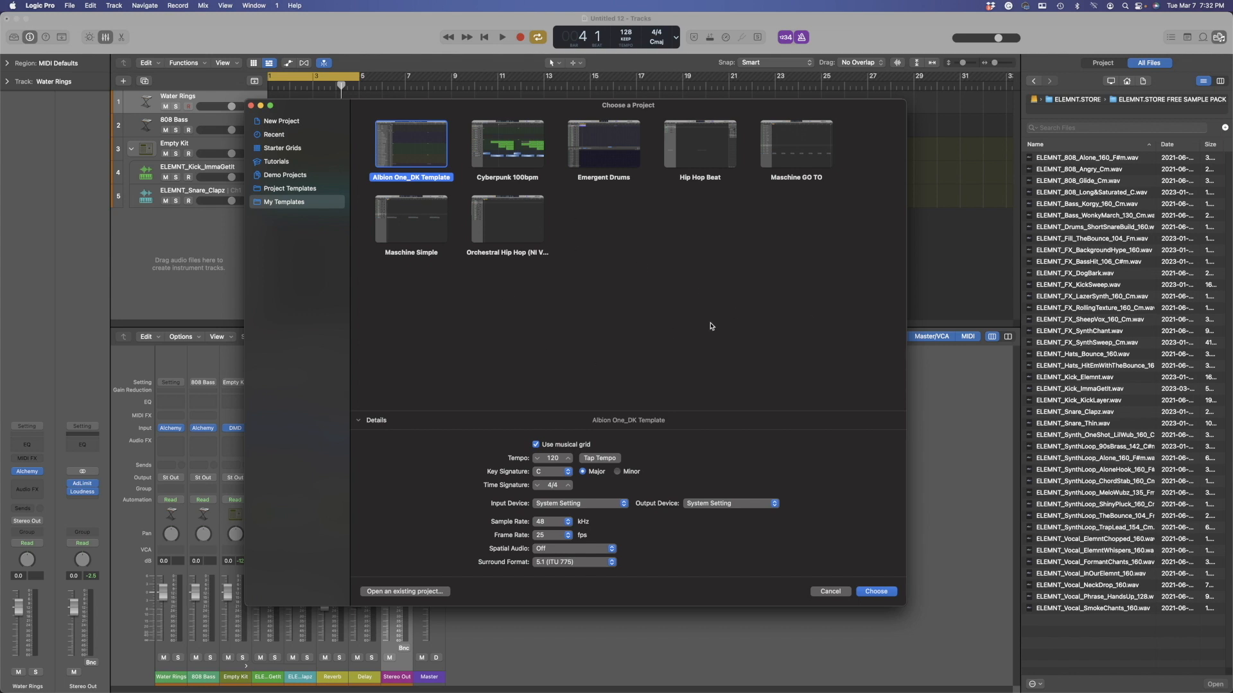
{"action": "mouse_move", "coordinate": [778, 253]}
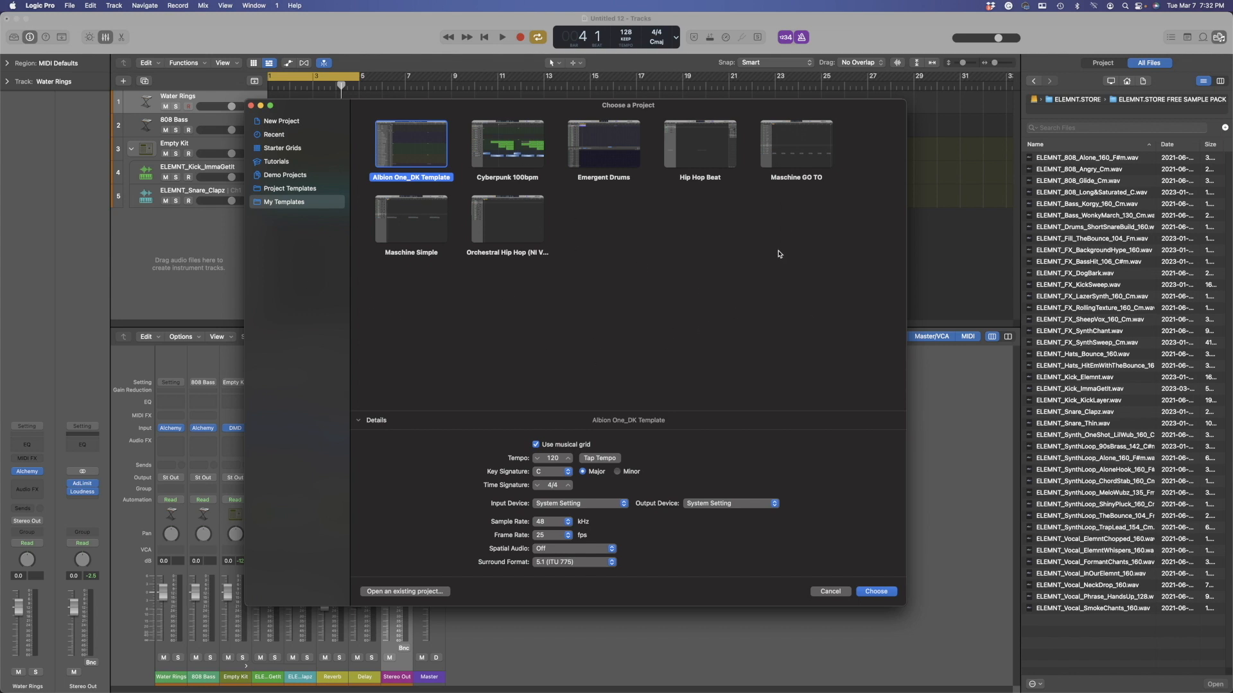
{"action": "mouse_move", "coordinate": [767, 258]}
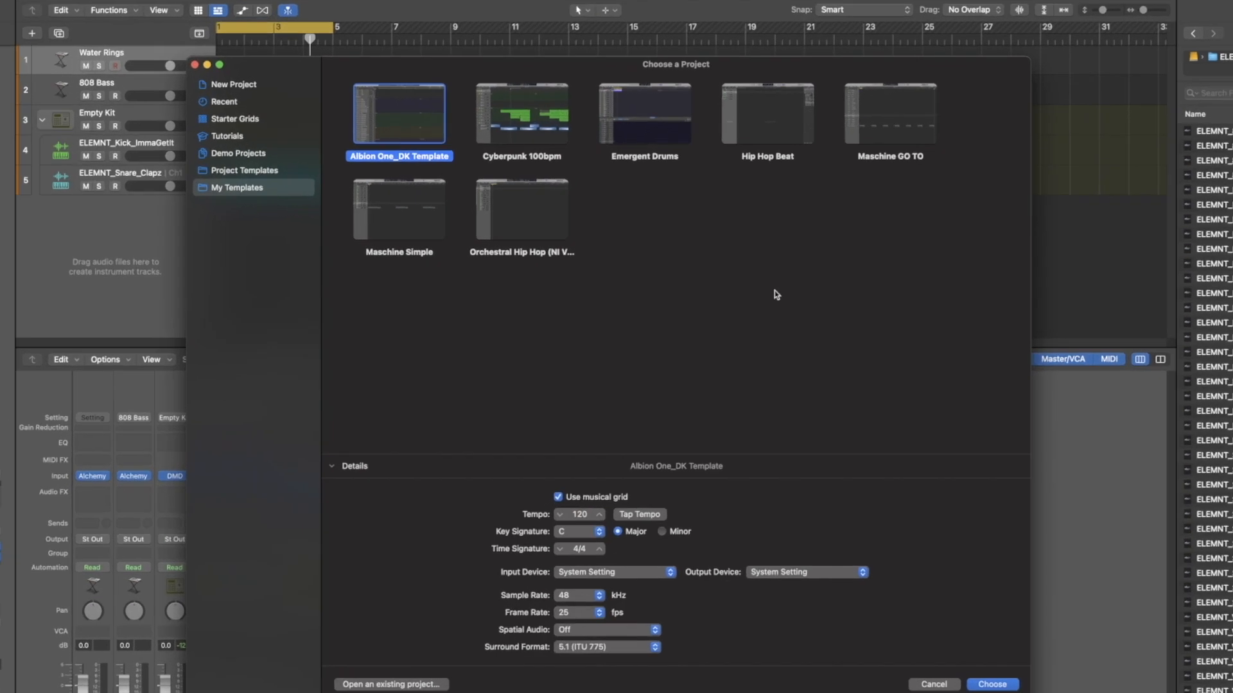
{"action": "left_click", "coordinate": [991, 684]}
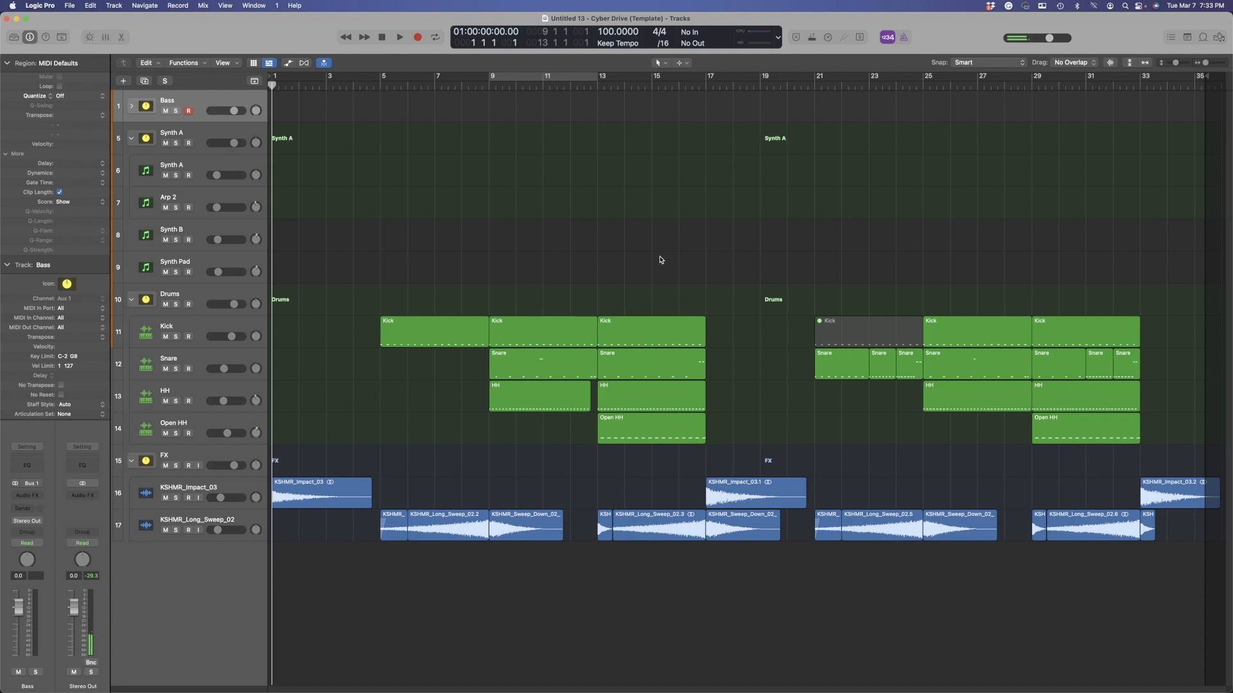
Select the Kick track, then reveal BASS, Bass 2 and Bass Accent inside the Bass stack
{"action": "left_click", "coordinate": [432, 331]}
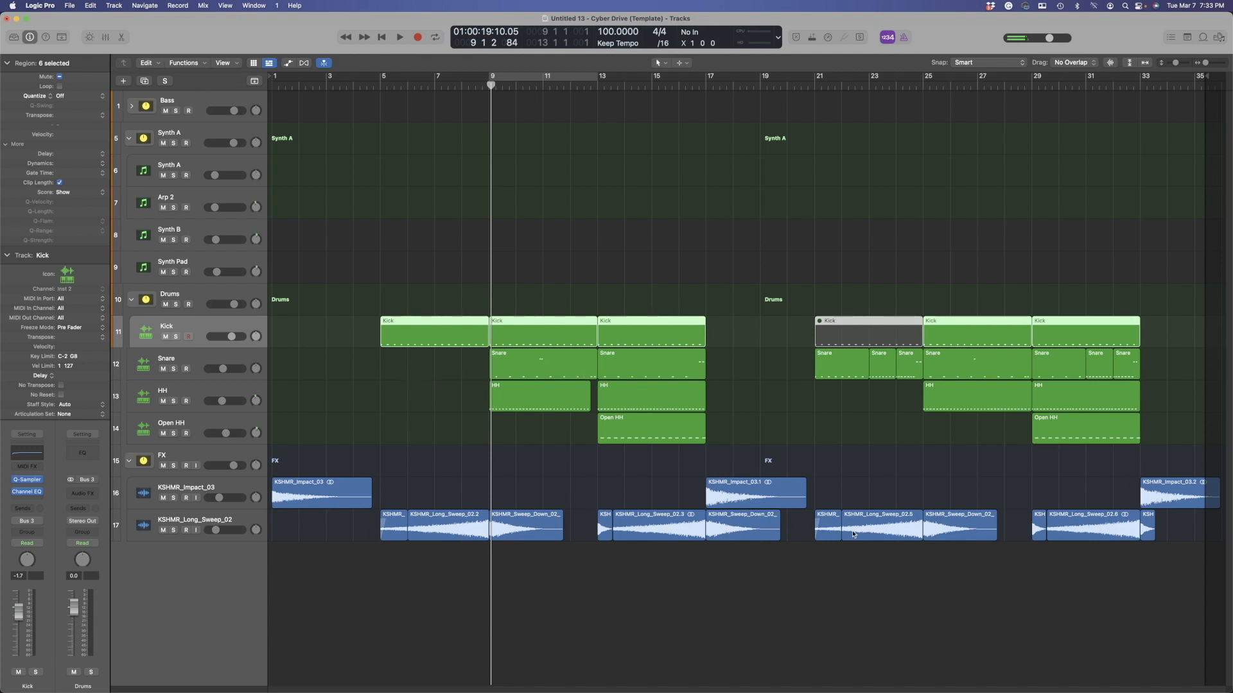
{"action": "left_click", "coordinate": [131, 106]}
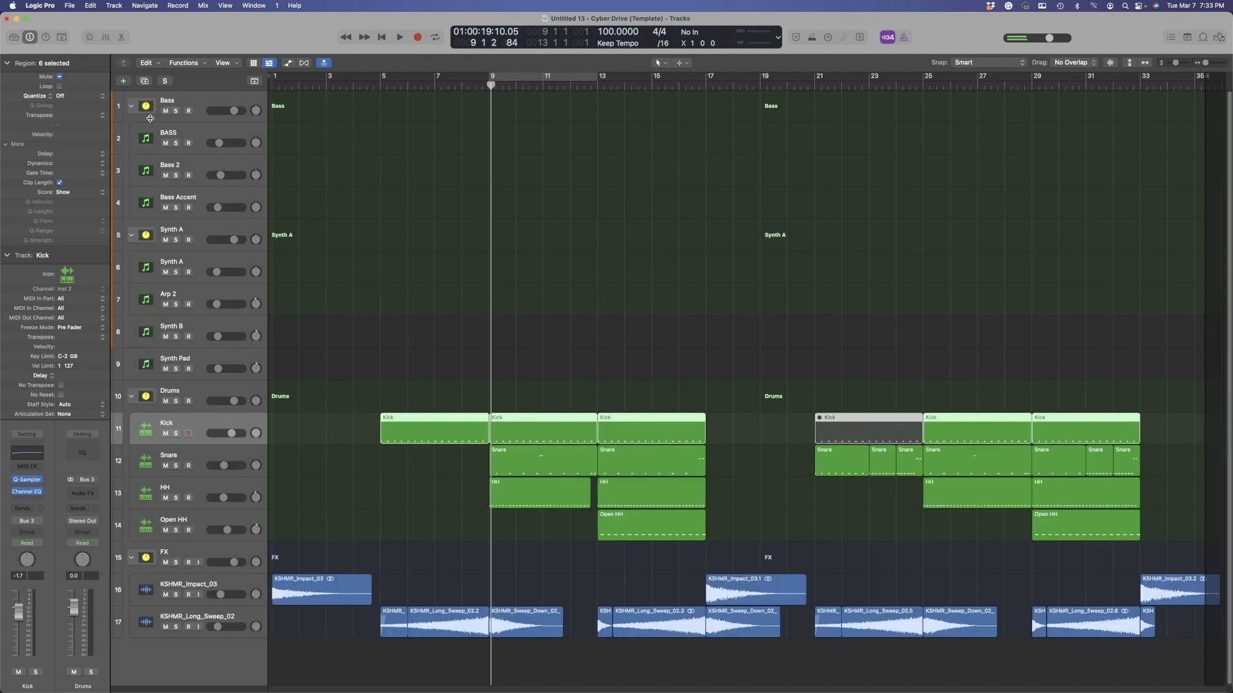
{"action": "mouse_move", "coordinate": [210, 113]}
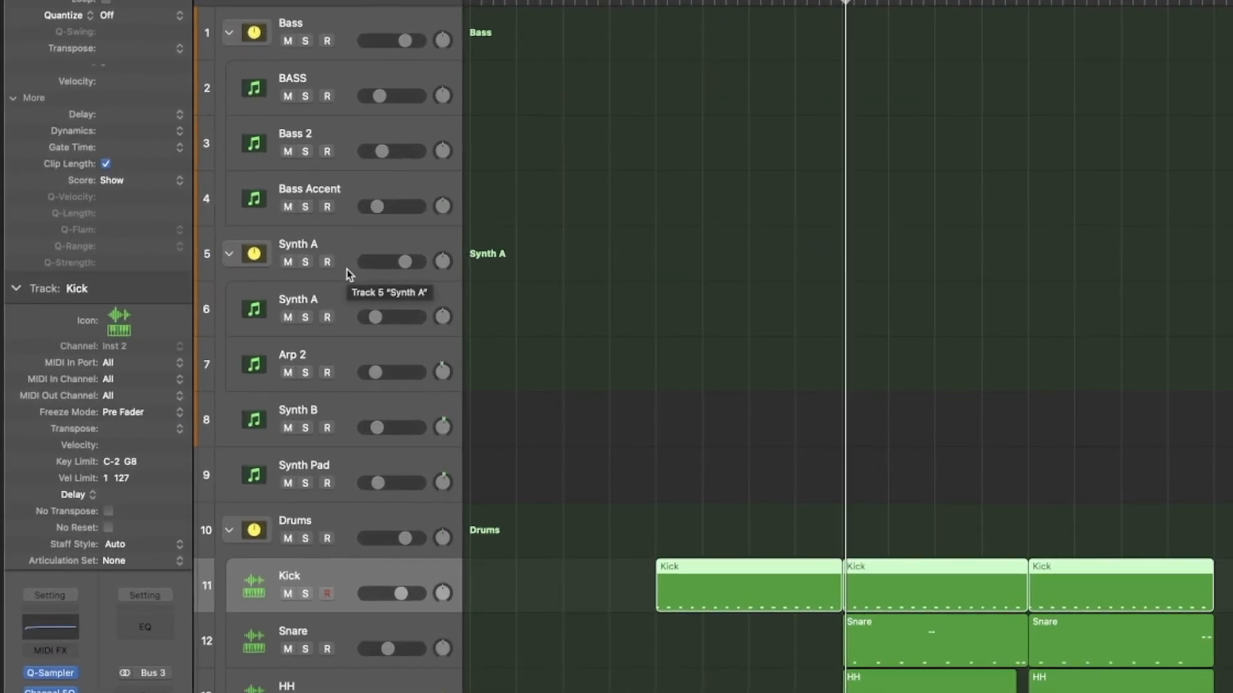
{"action": "mouse_move", "coordinate": [340, 556]}
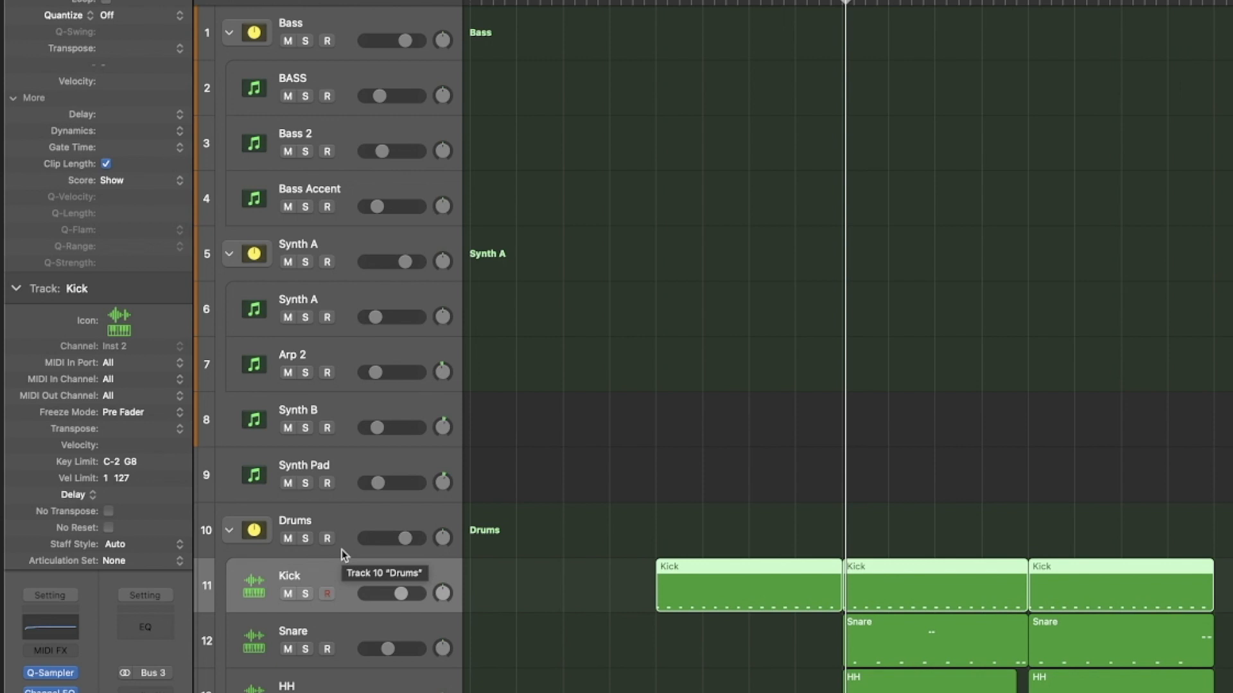